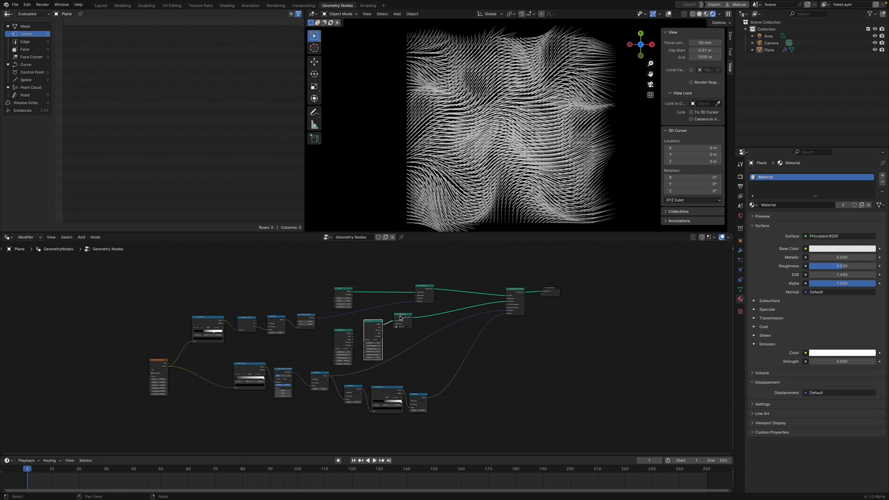
mouse_move(338, 337)
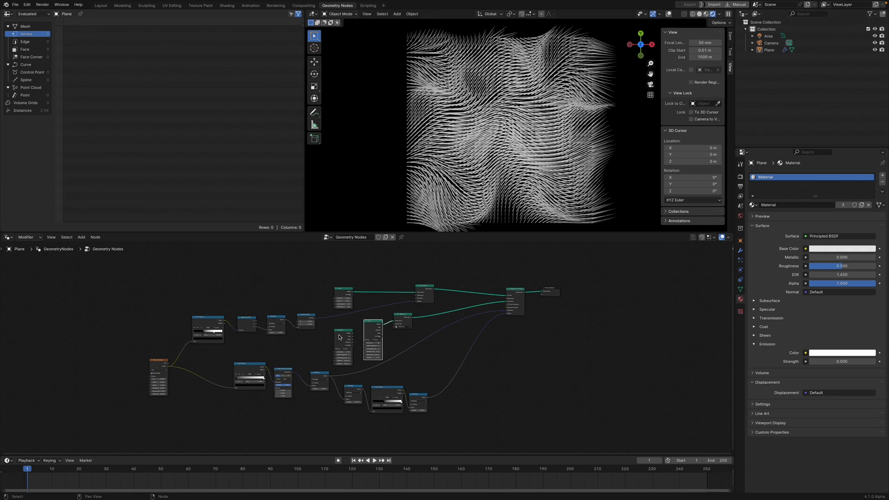
Step: Start a new General project and discard the unsaved flow-field changes
left_click(15, 5)
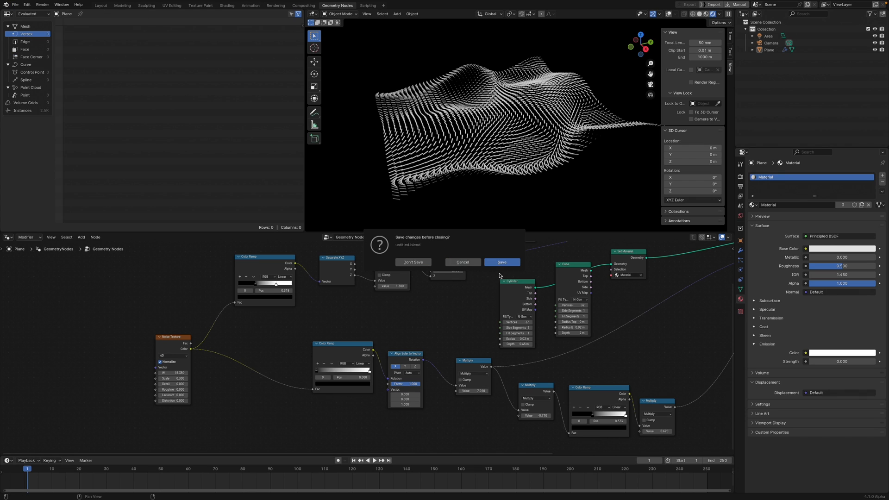
left_click(413, 262)
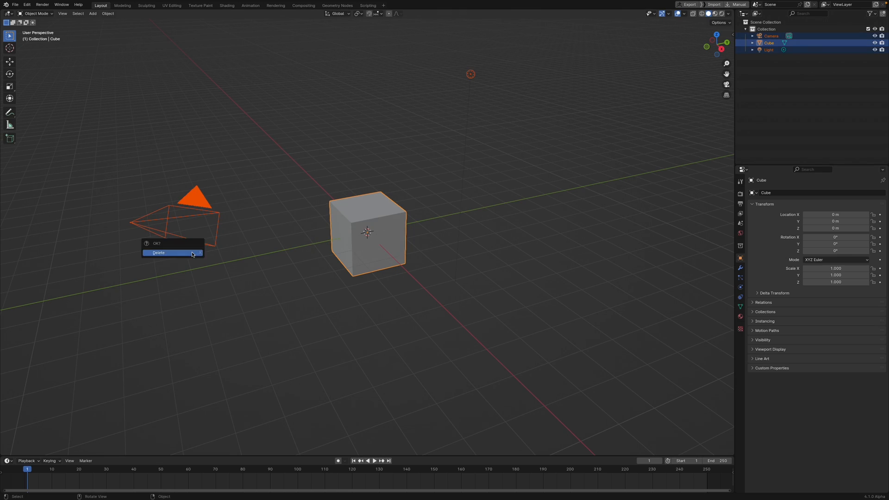
Step: Delete the default cube, camera and light, then switch to the Geometry Nodes workspace
left_click(159, 252)
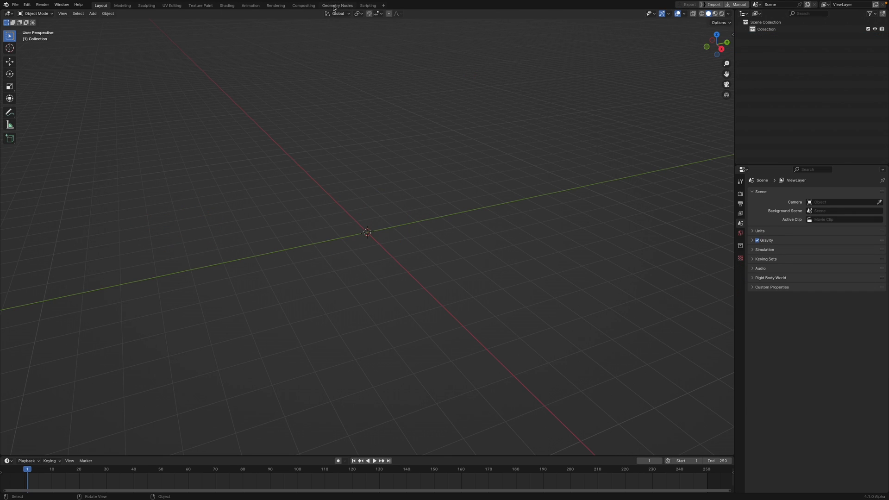
left_click(337, 5)
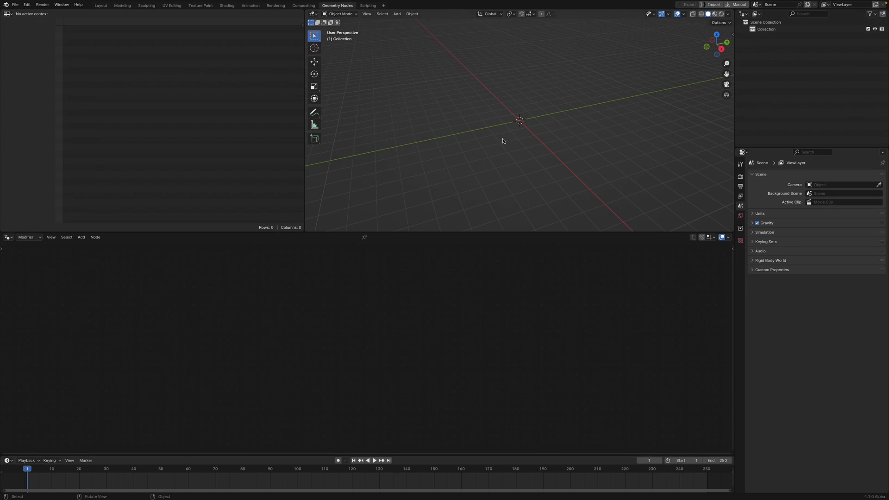
left_click(398, 14)
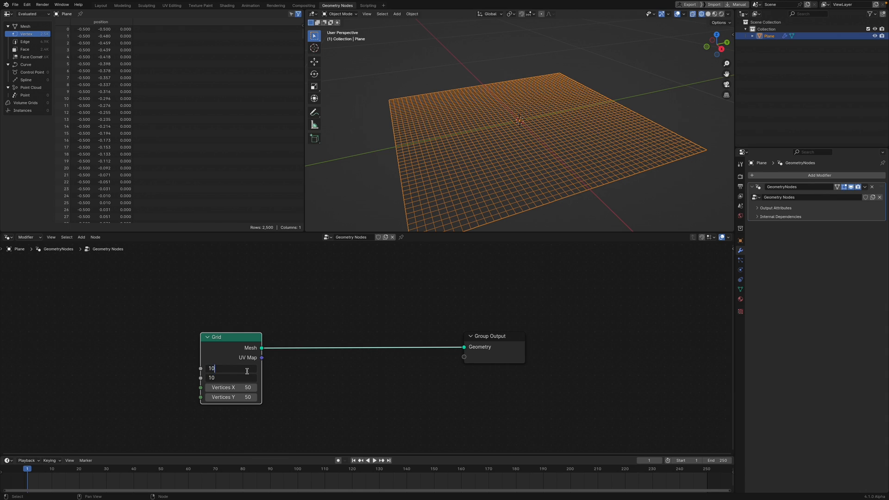
Step: Set the Grid node size to 10 m per side for the plane's geometry node tree
type("10")
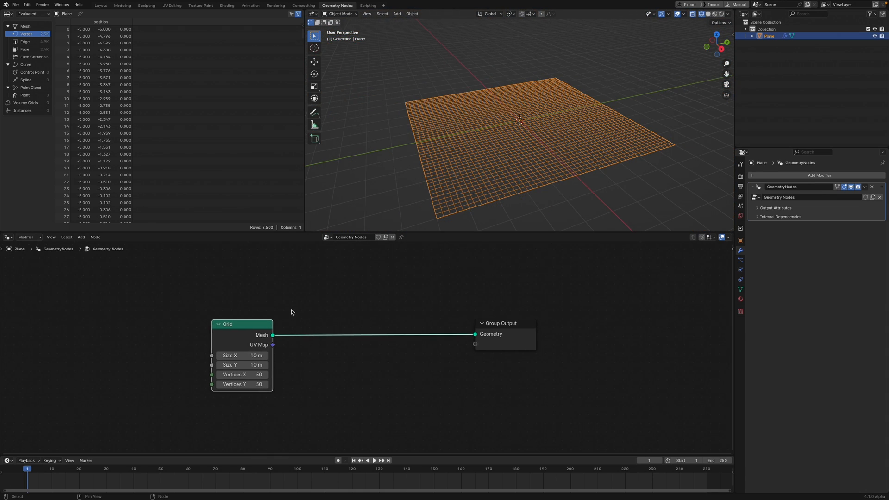
left_click(81, 237)
type("I")
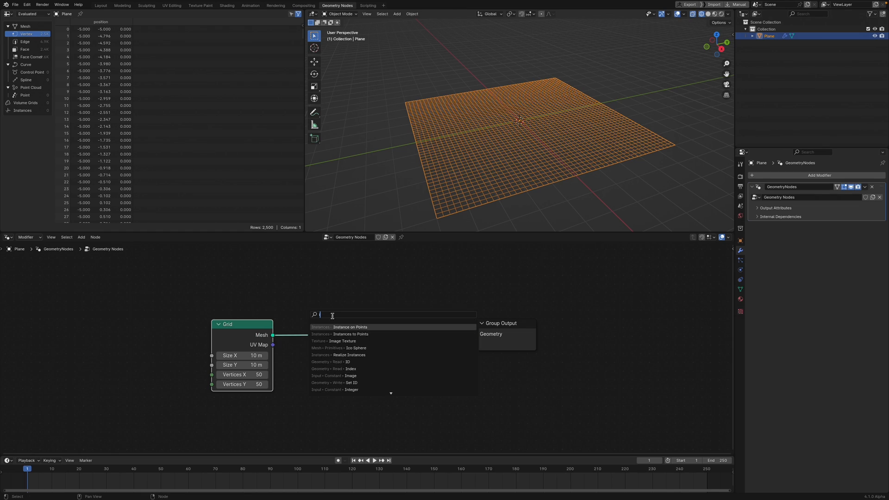
Step: Add Instance on Points with a Cylinder node as the instanced shape
type("instnace on")
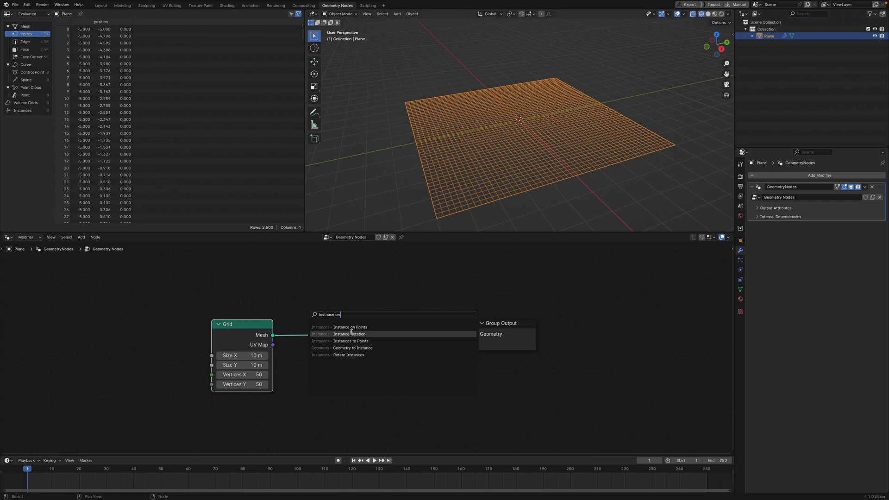
left_click(350, 327)
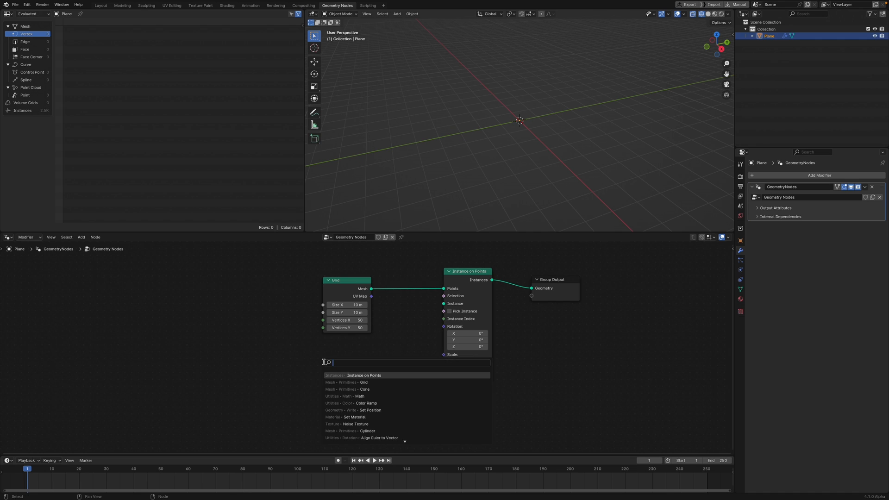
type("cyl")
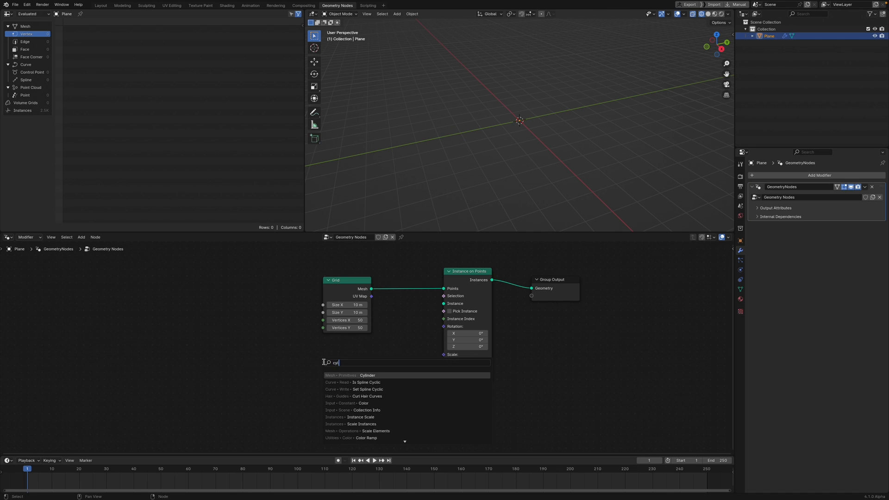
left_click(367, 375)
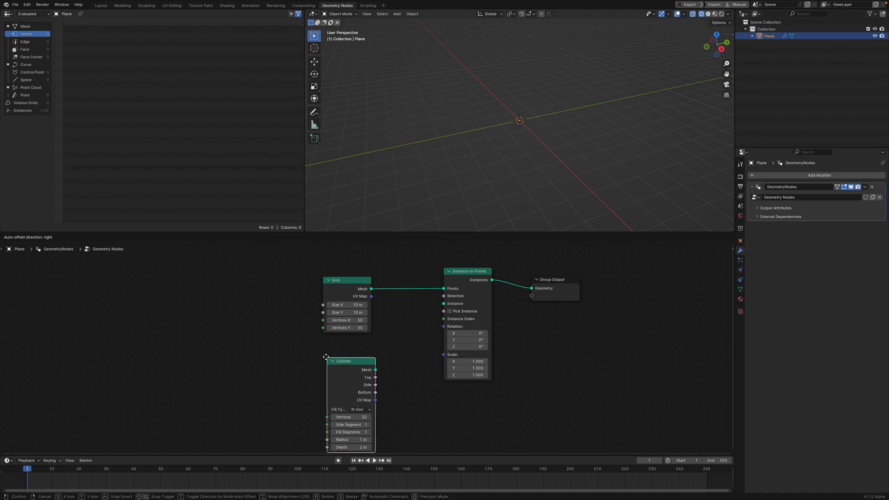
left_click_drag(375, 370, 439, 305)
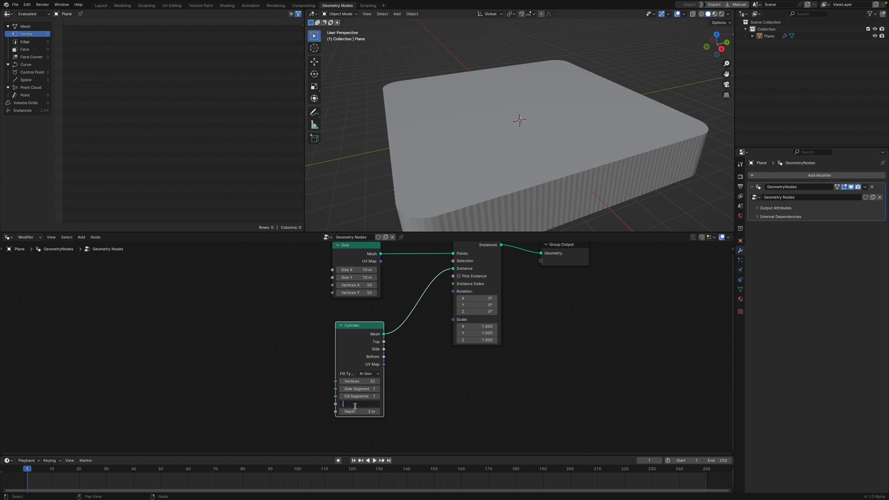
Step: Give the cylinder a 0.02 m radius and 0.4 m depth
type("0.002 m")
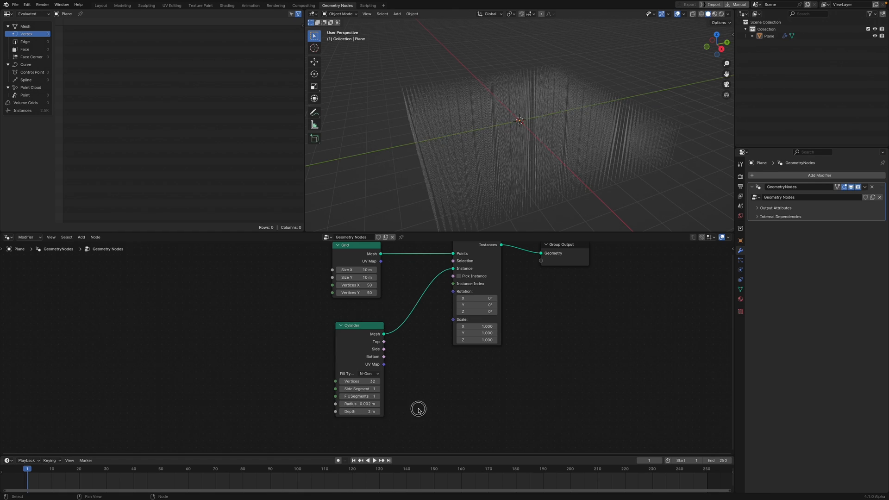
left_click_drag(419, 408, 367, 403)
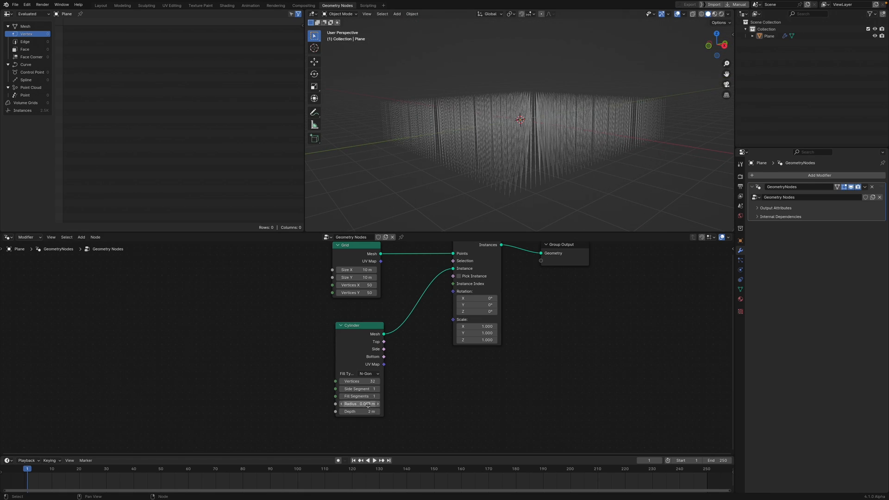
left_click(359, 403)
type("0")
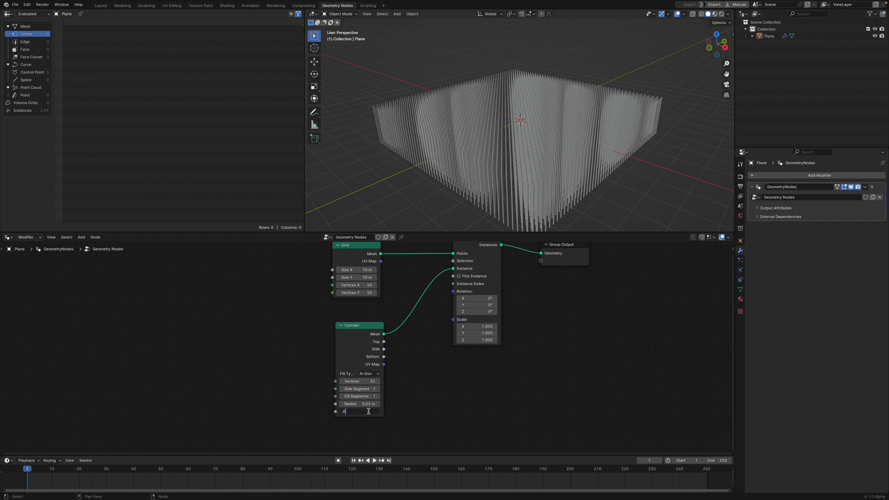
type("4")
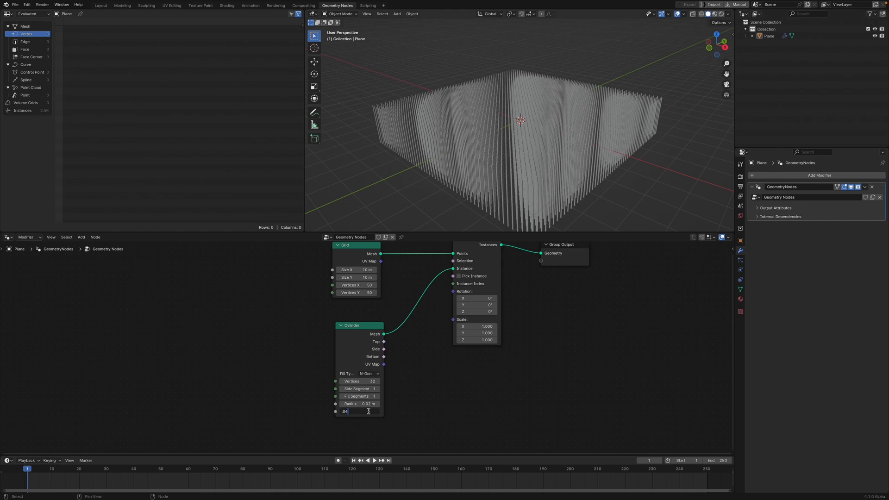
type("0.4")
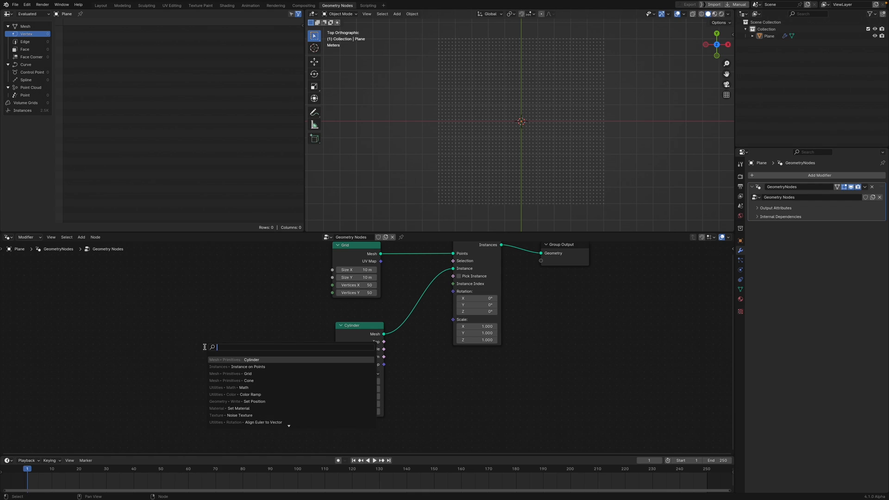
Step: Add Noise Texture, Color Ramp and Align Euler to Vector nodes to the tree
type("noise")
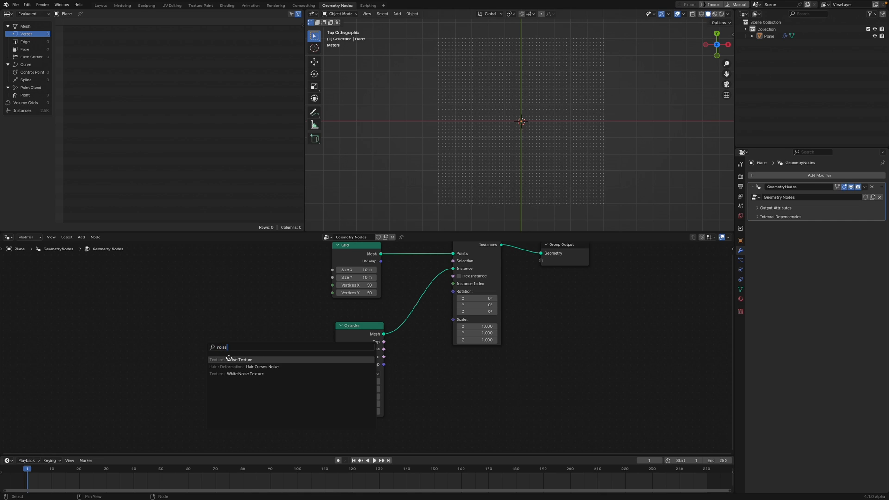
left_click(232, 360)
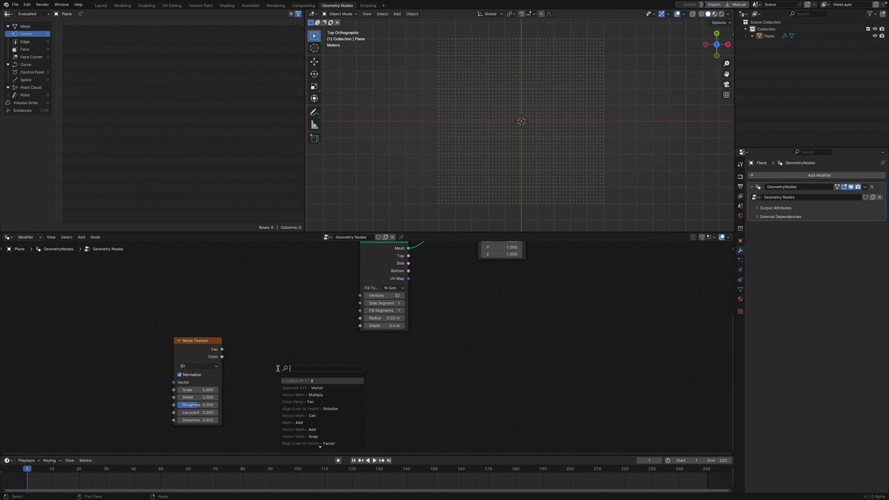
type("color ram")
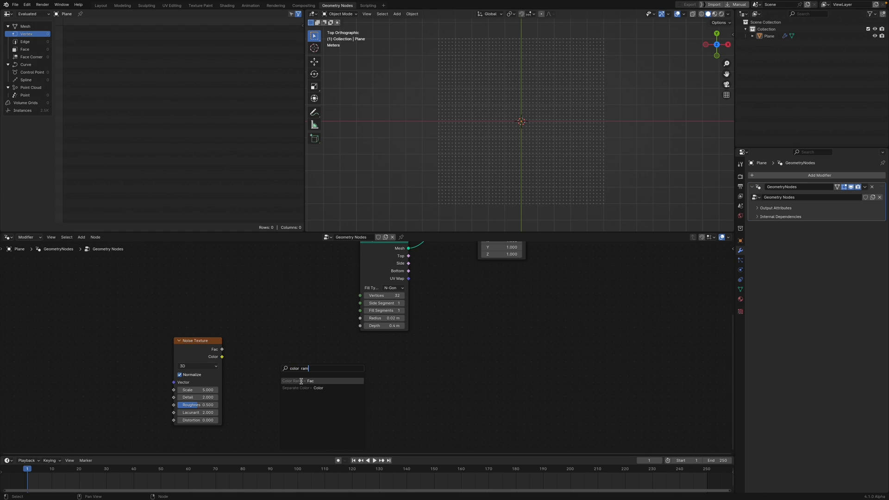
left_click(300, 381)
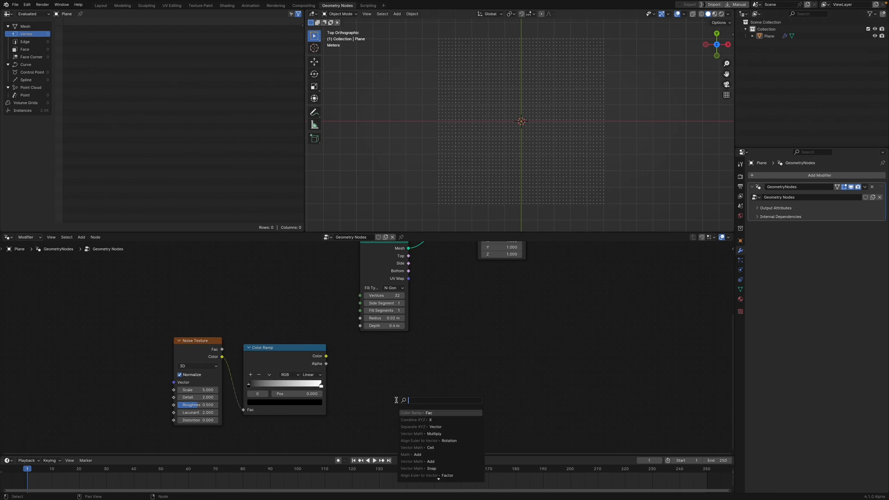
type("align to")
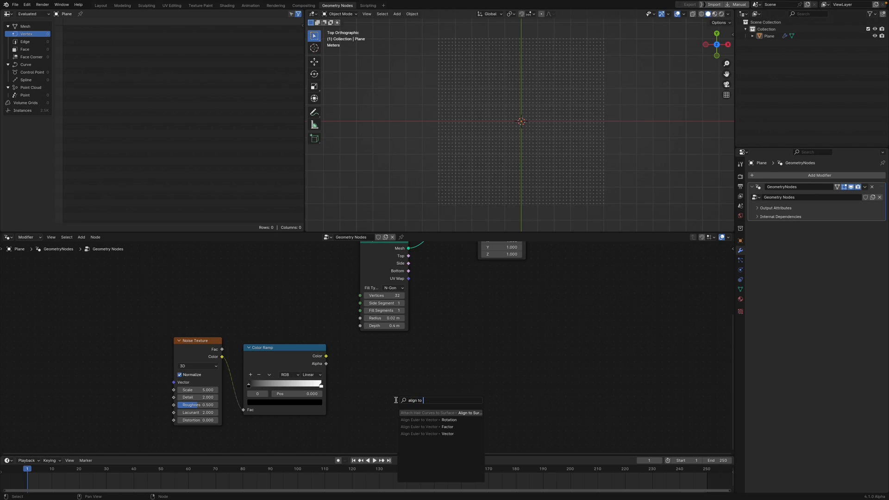
mouse_move(428, 420)
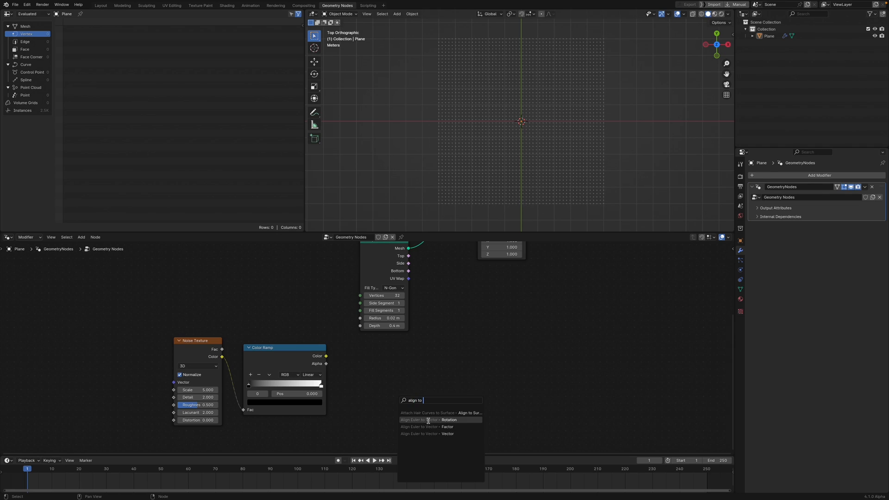
left_click(425, 419)
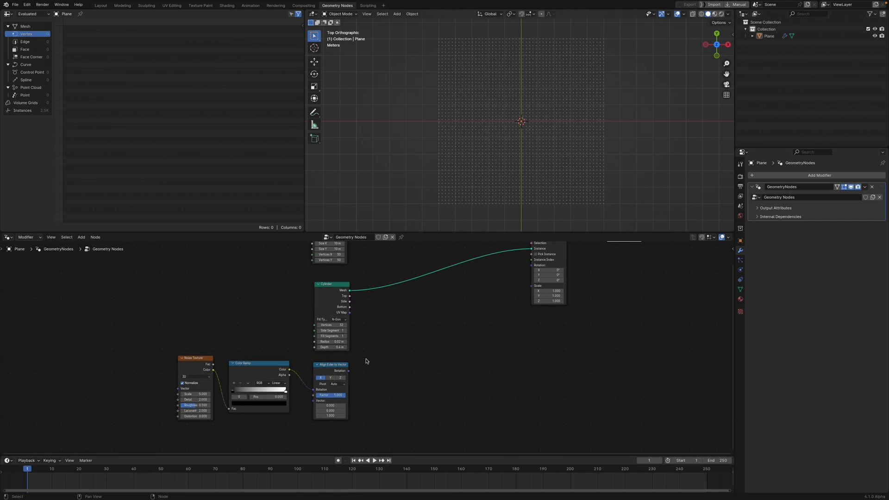
mouse_move(349, 374)
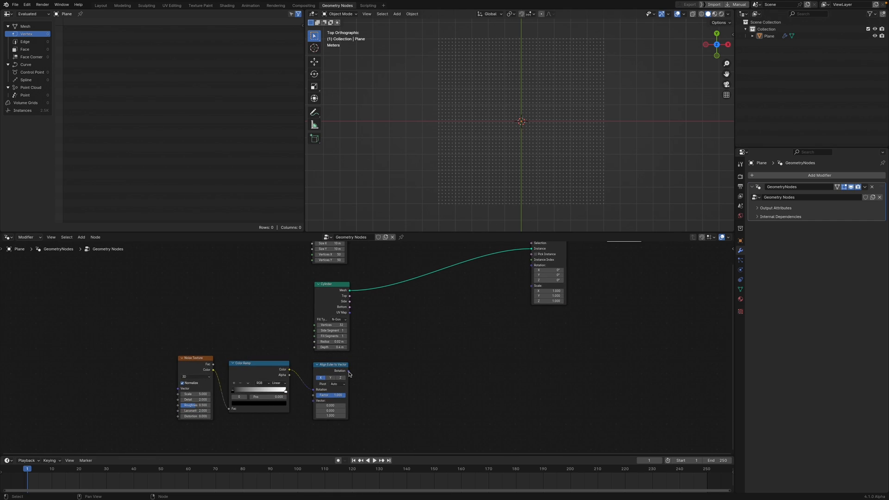
mouse_move(347, 374)
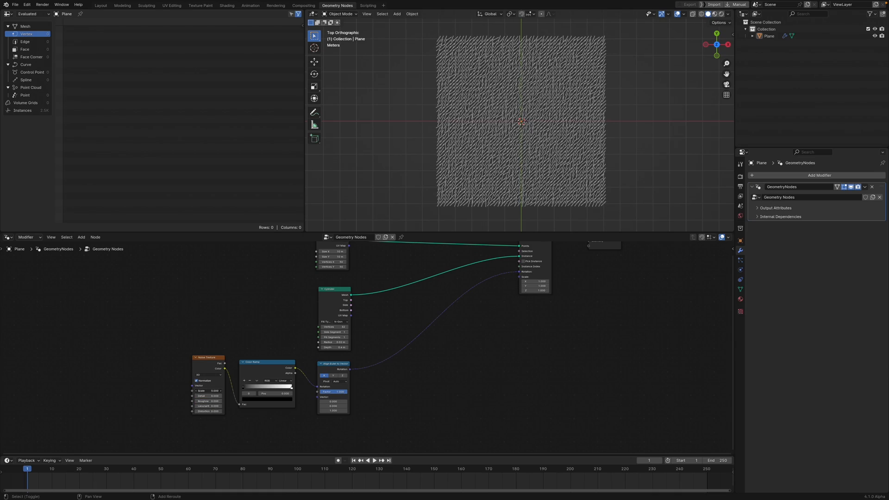
Step: Toggle the Align Euler to Vector axis so the instances follow the noise direction
left_click(208, 390)
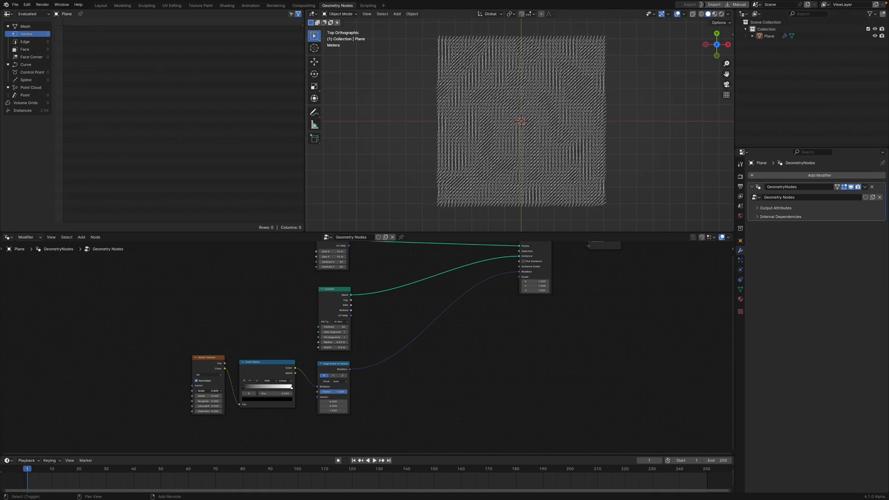
left_click(208, 390)
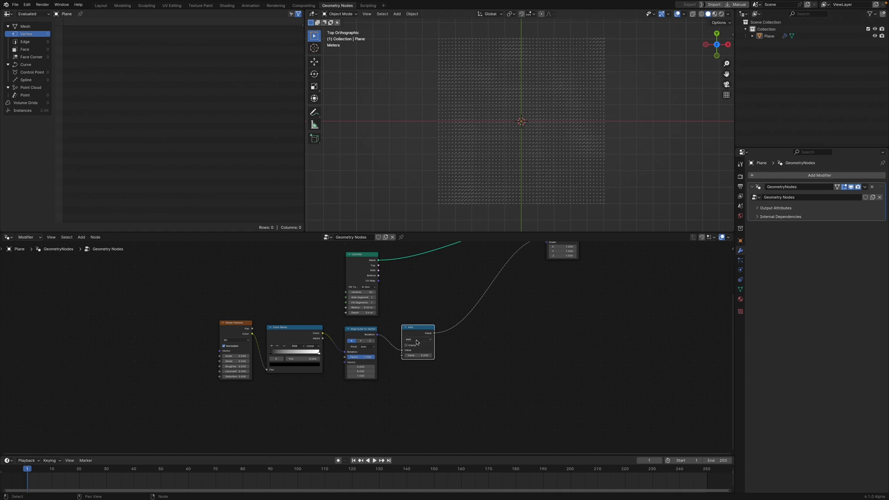
Step: Set the Math node to Multiply and adjust its factor on the rotation
left_click(418, 332)
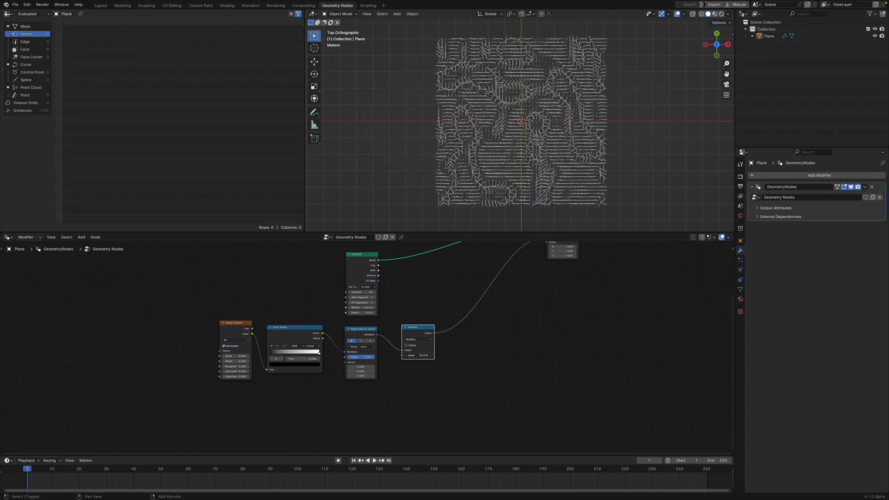
left_click_drag(422, 355, 408, 355)
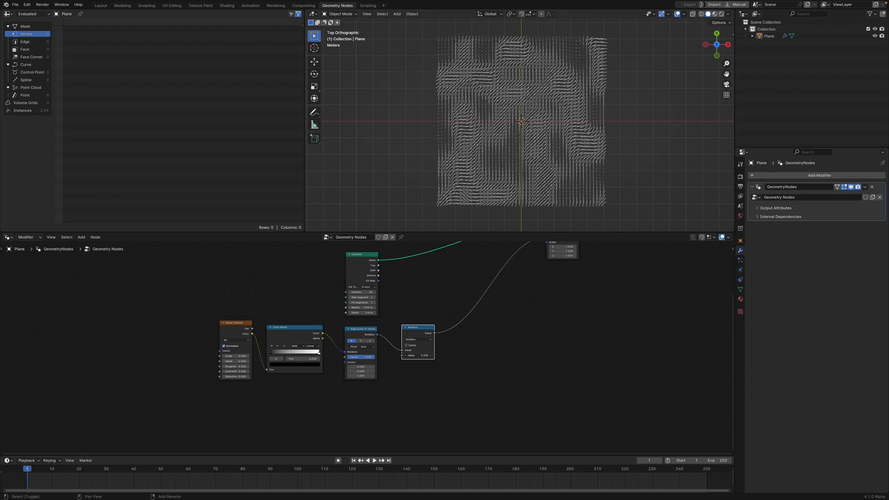
Step: Keyframe the Noise Texture W value across the timeline and return to frame 1
left_click(420, 355)
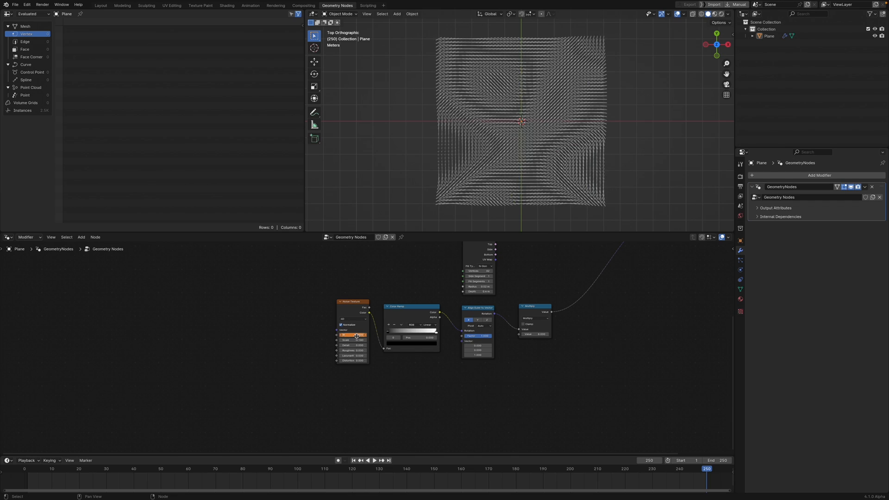
mouse_move(355, 345)
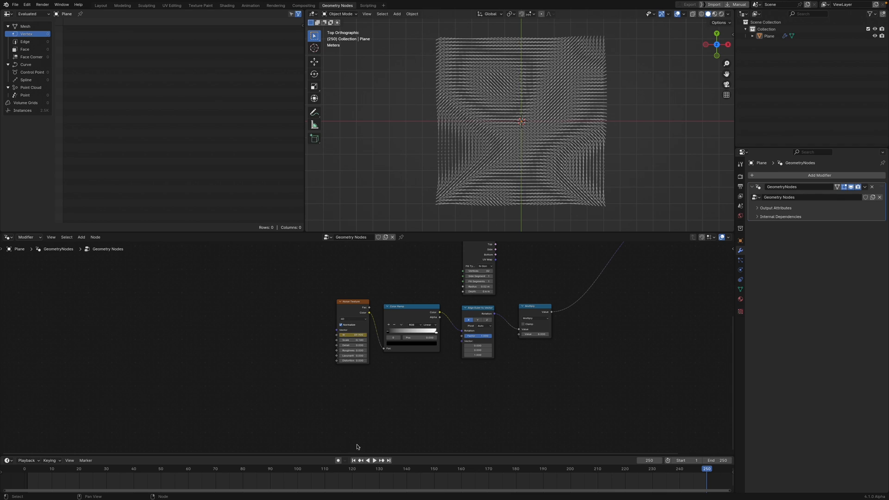
left_click(372, 460)
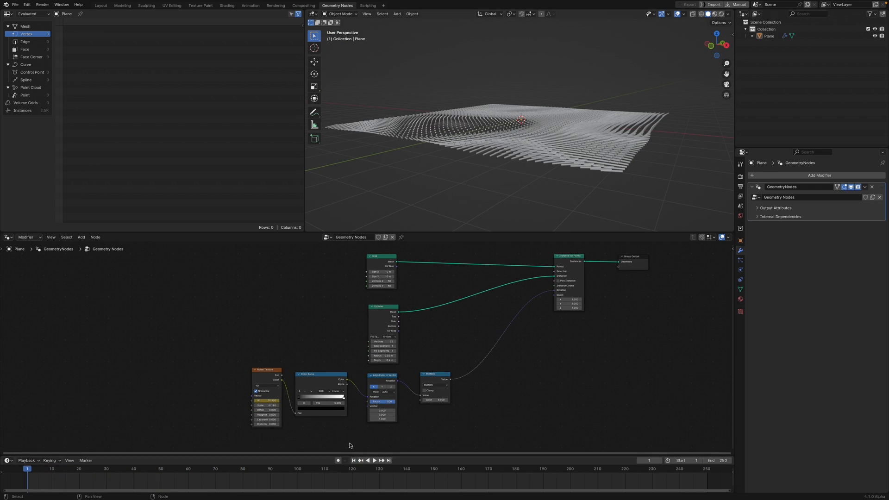
Step: Insert a Set Position node after the Grid and pull a link from the noise colour output
type("set")
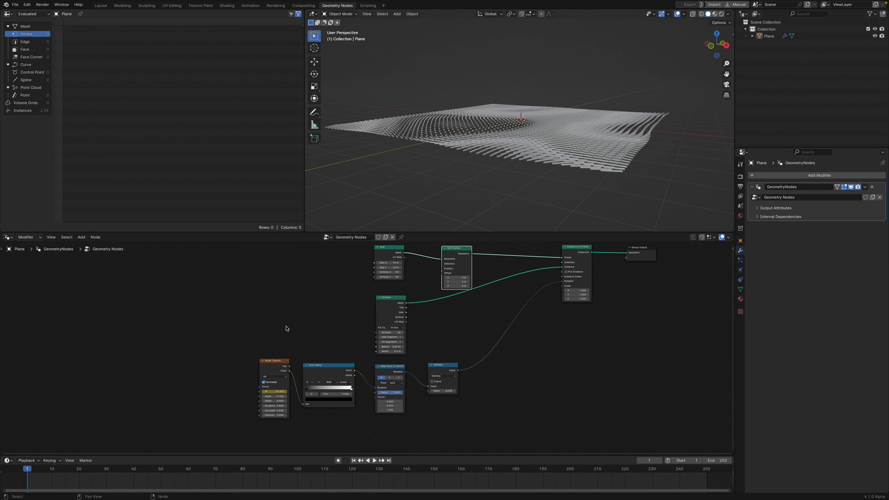
left_click_drag(274, 360, 139, 368)
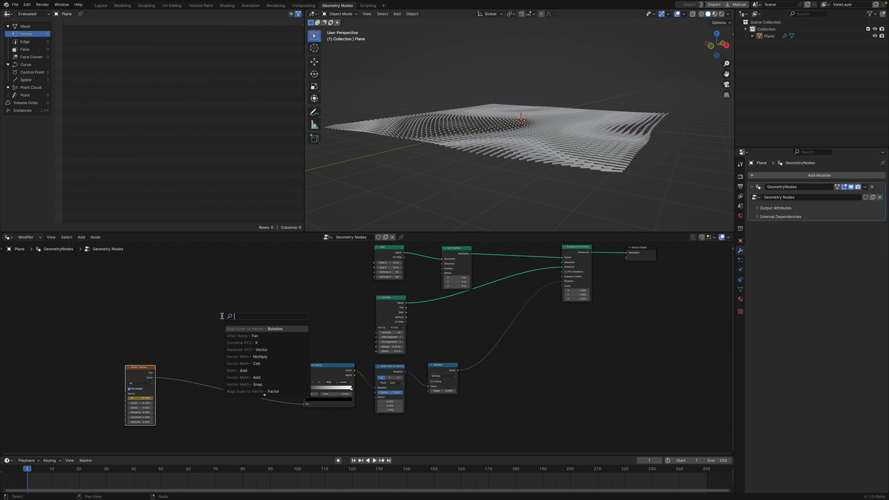
Step: Chain Color Ramp, Separate XYZ, Multiply and Combine XYZ into the Set Position offset
type("color rma")
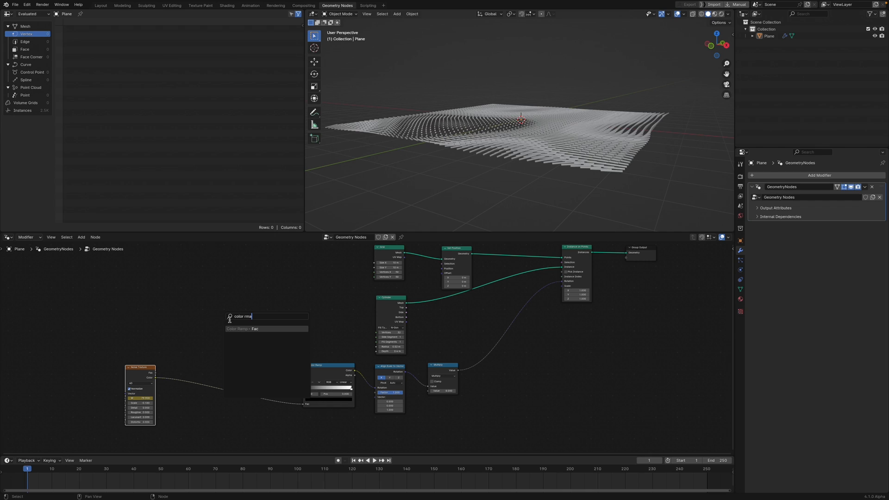
left_click(266, 315)
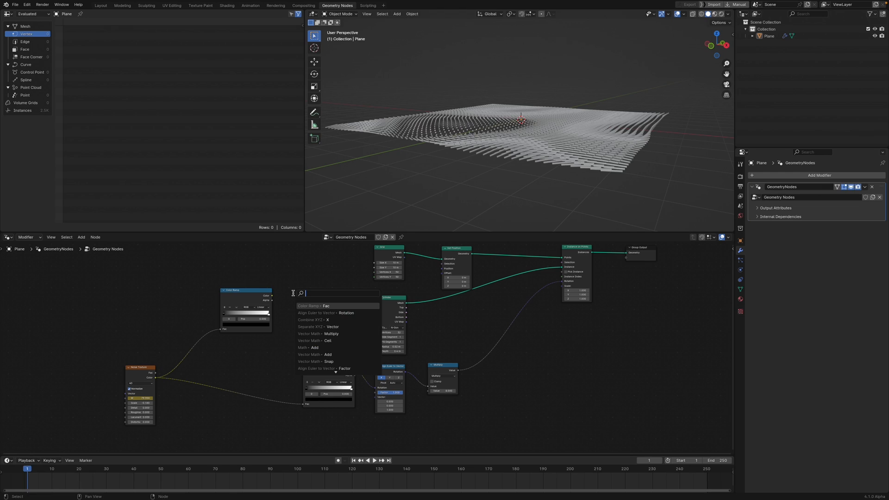
type("seper")
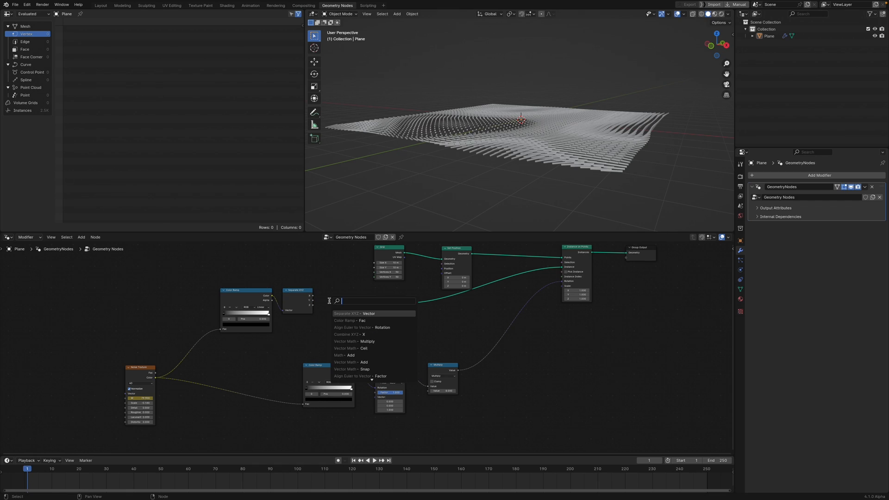
type("mt")
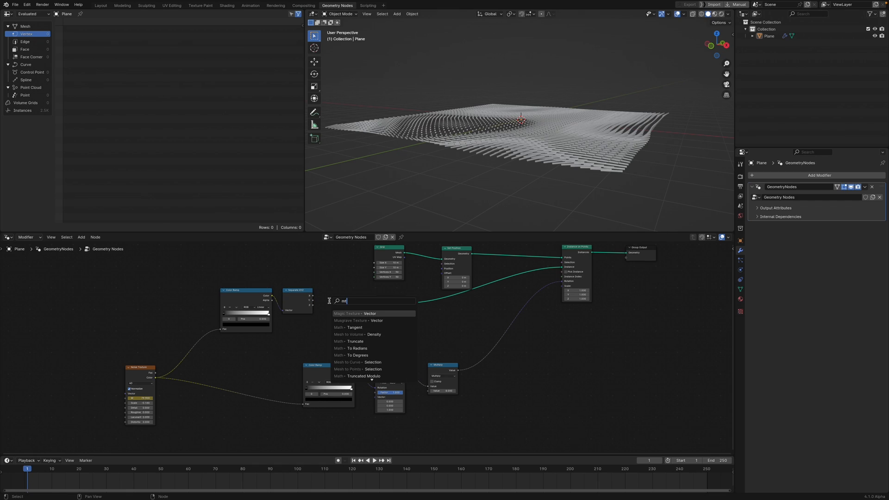
type("combine")
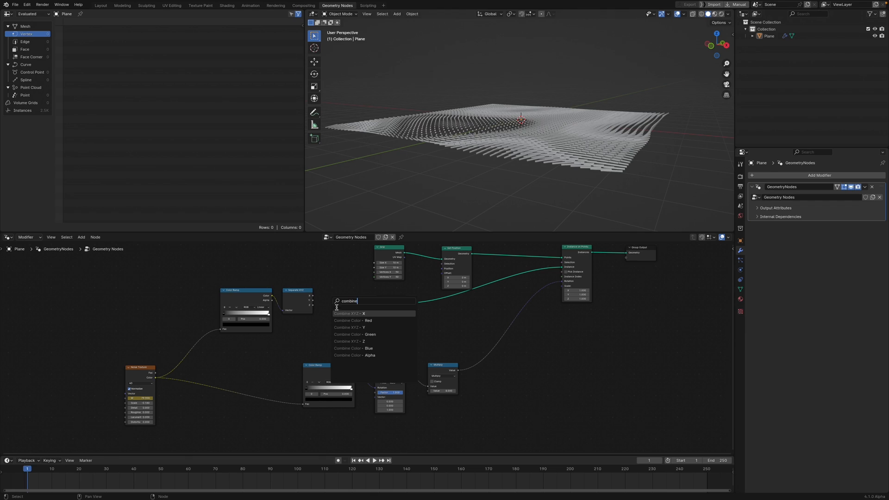
left_click(348, 314)
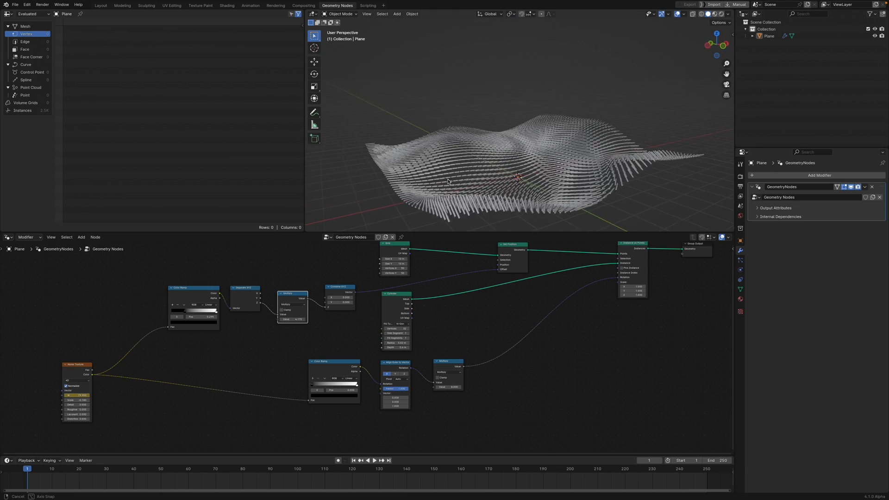
Step: Add a Set Material node after Instance on Points and create a new Principled BSDF material for the plane
left_click(367, 460)
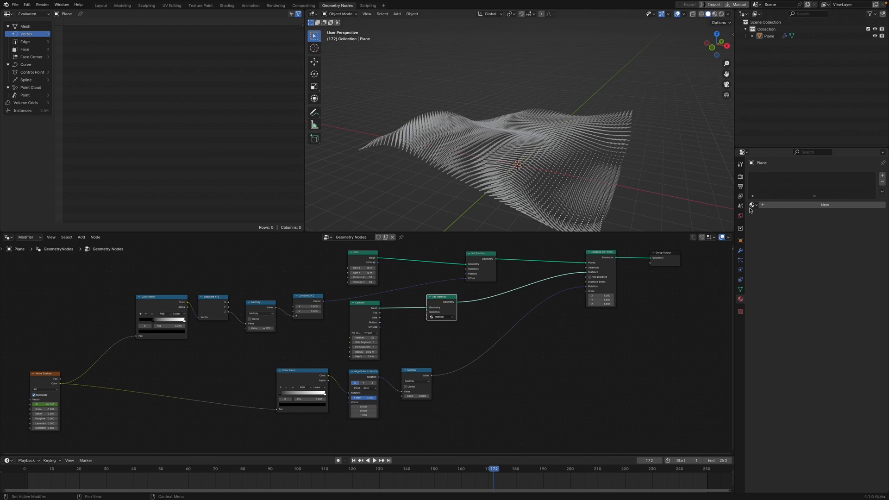
left_click(824, 204)
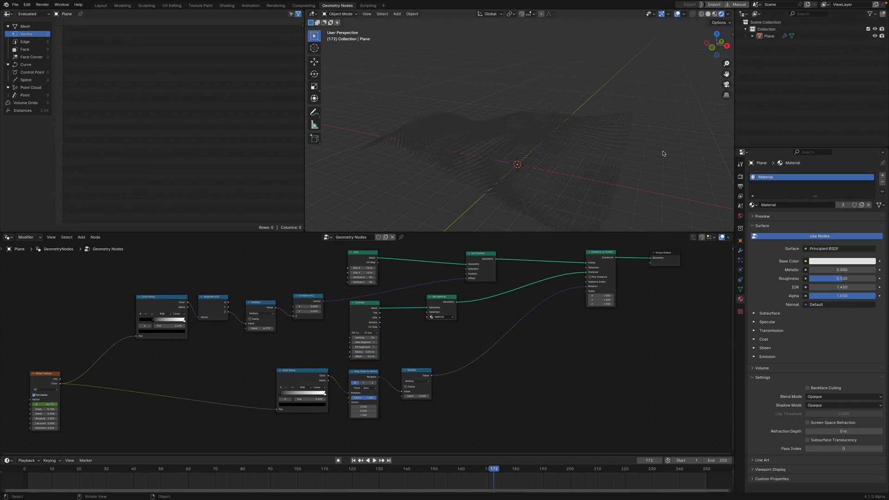
Step: Switch the render engine to Cycles, expand Light Paths, and make the world background black
left_click(841, 175)
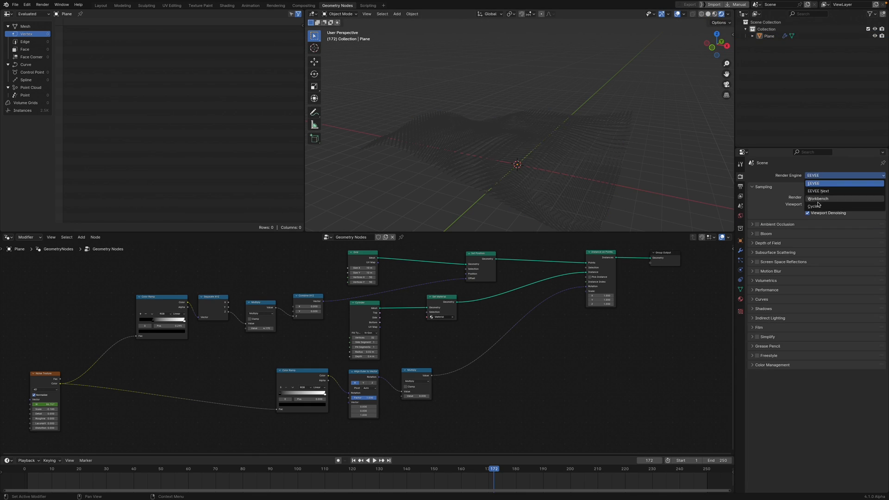
left_click(814, 205)
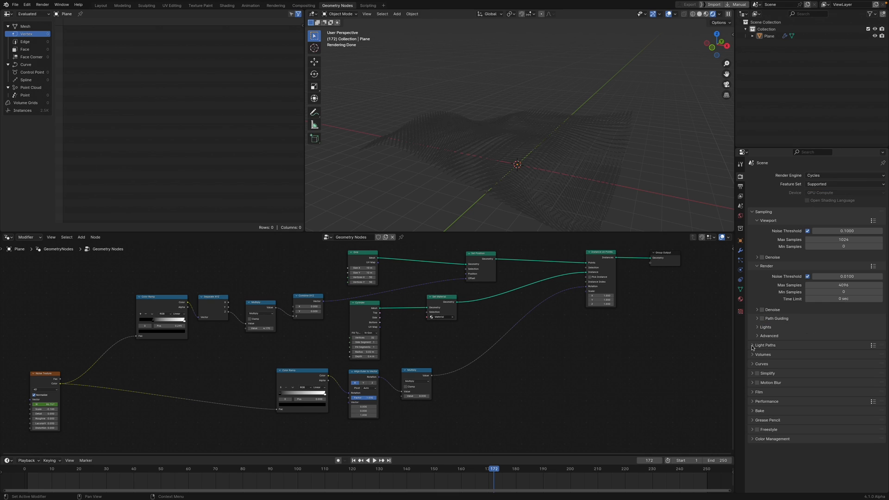
left_click(765, 345)
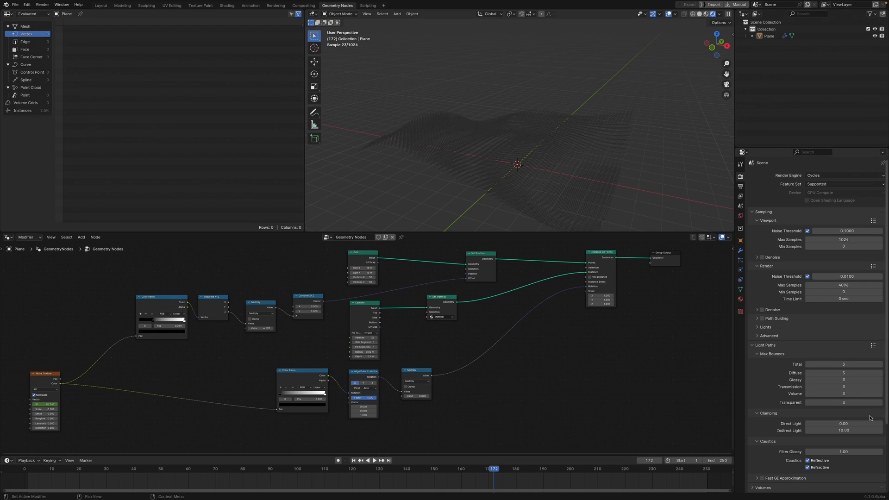
left_click(807, 467)
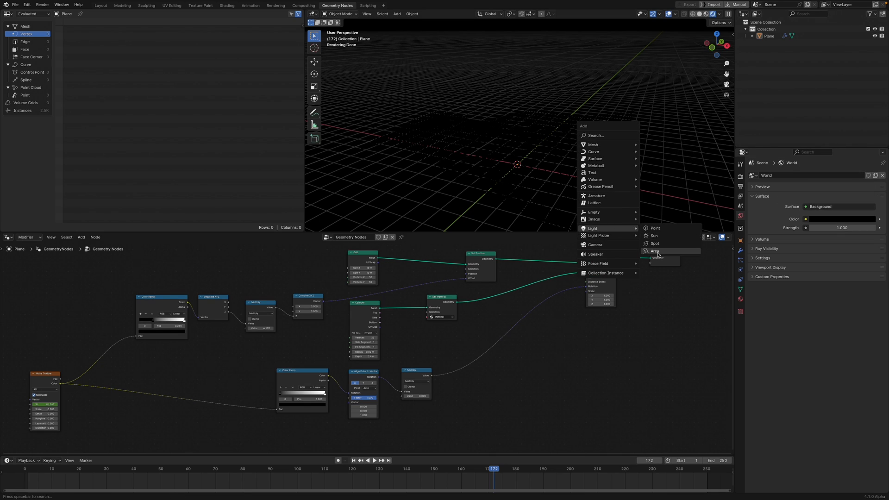
Step: Add an area light above the field and raise its power to 1000 W
left_click(655, 250)
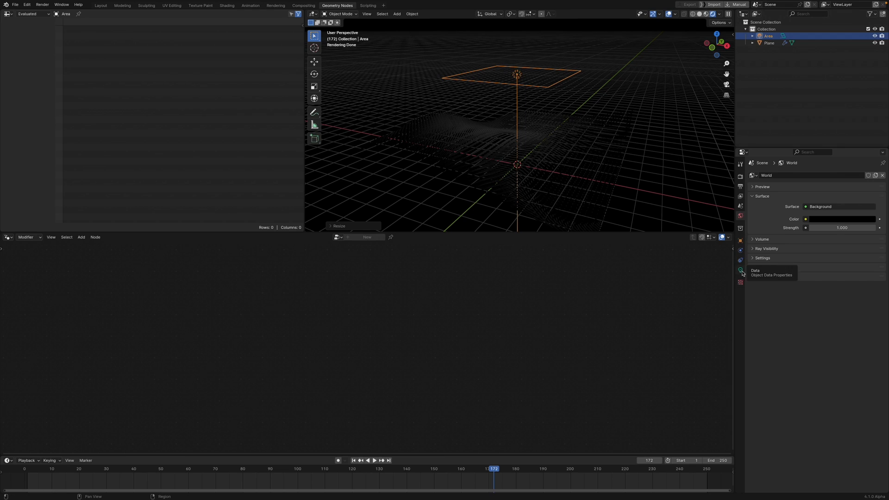
left_click(740, 270)
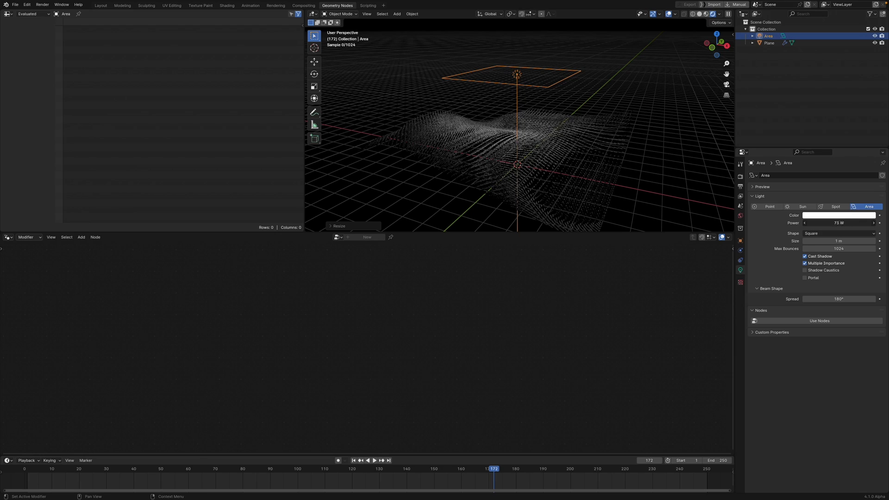
double_click(838, 222)
type("1000")
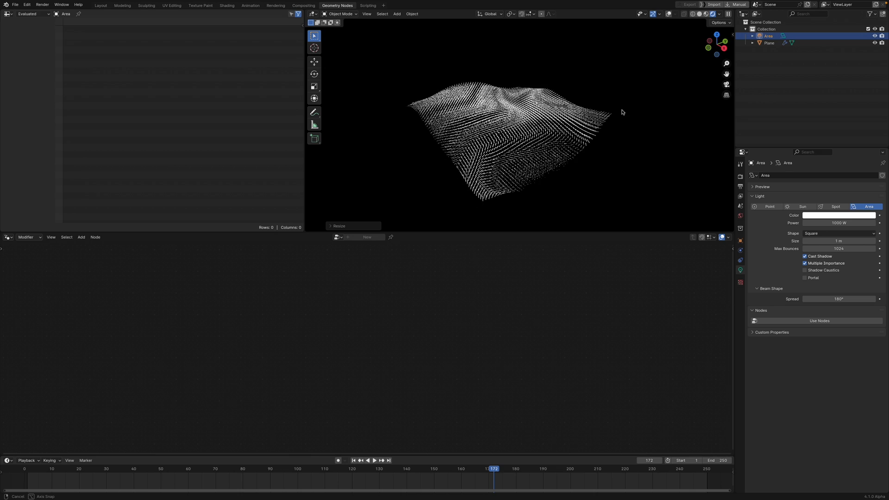
Step: Add a camera, look through it with Camera to View, and frame the instance field
left_click(396, 14)
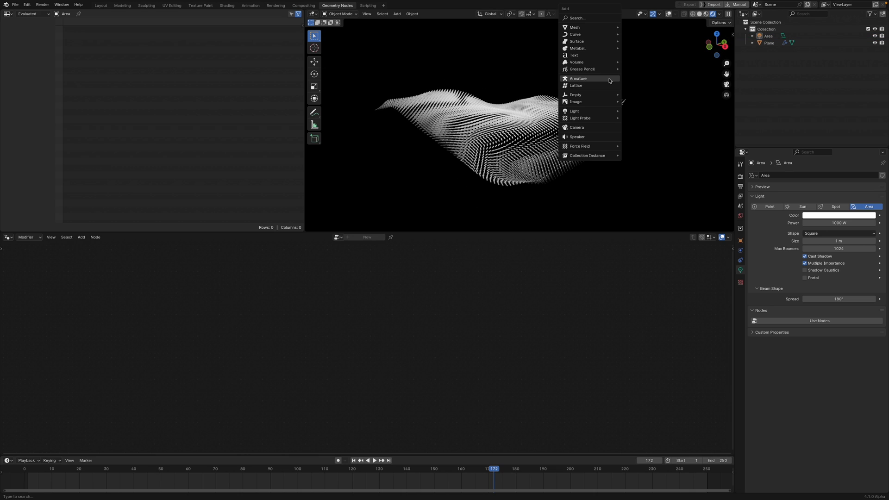
left_click(577, 127)
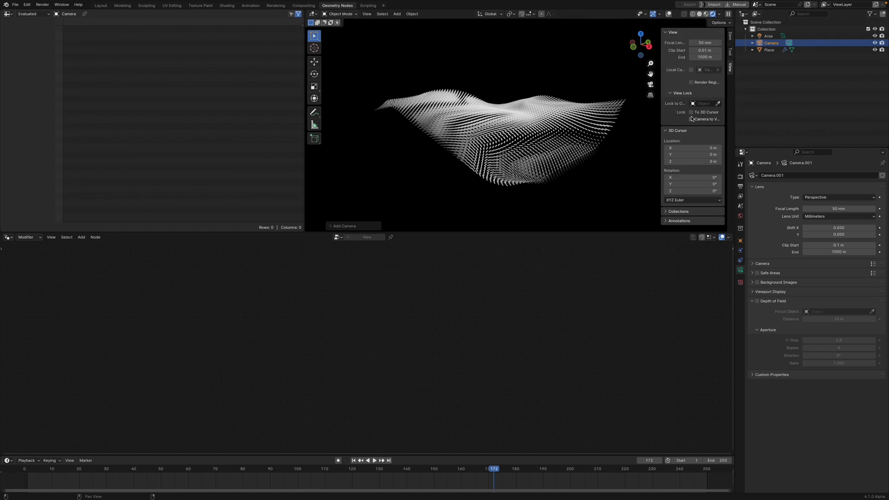
mouse_move(649, 86)
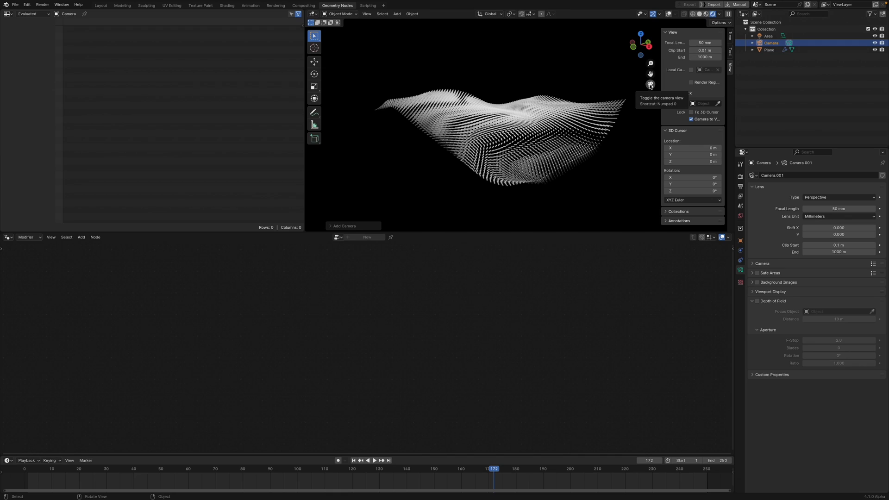
left_click(650, 85)
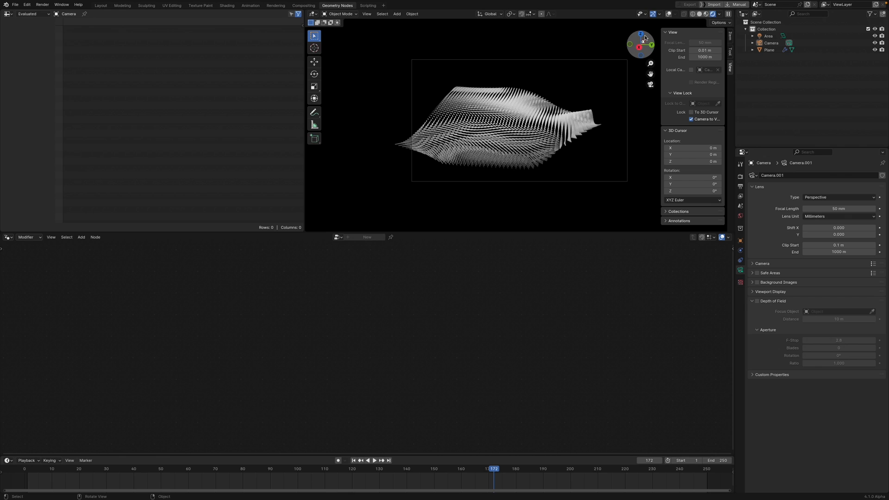
left_click(769, 50)
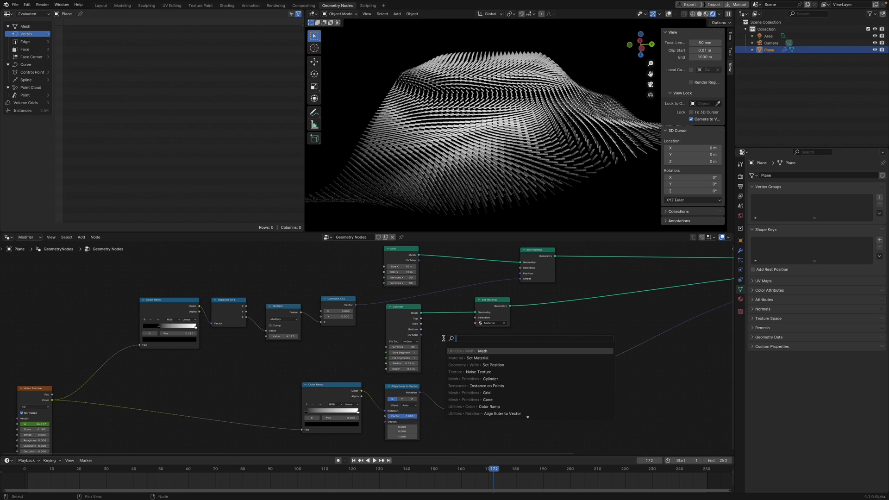
Step: Replace the Cylinder with a Cone node as the instance shape and play the animation from top view
type("co")
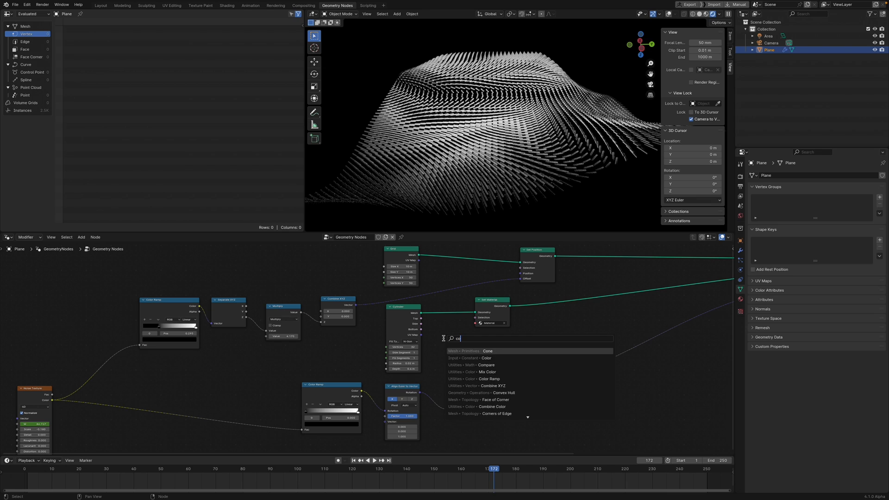
left_click(488, 350)
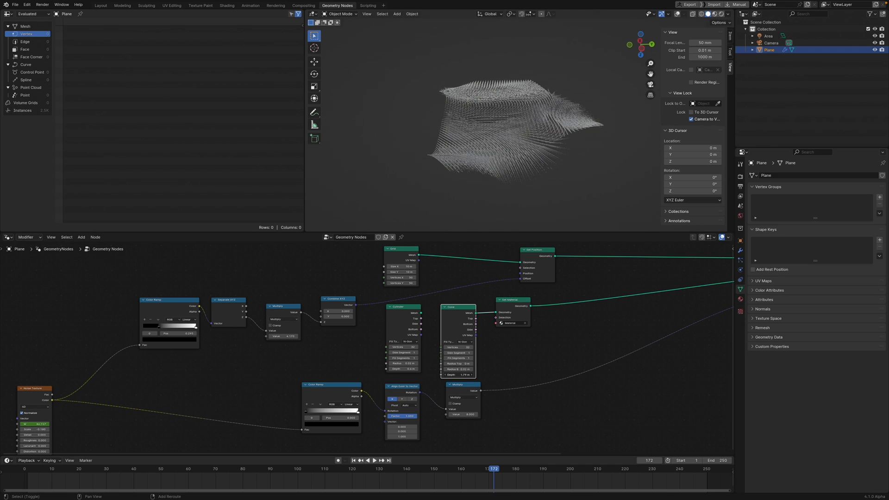
left_click_drag(641, 42, 641, 48)
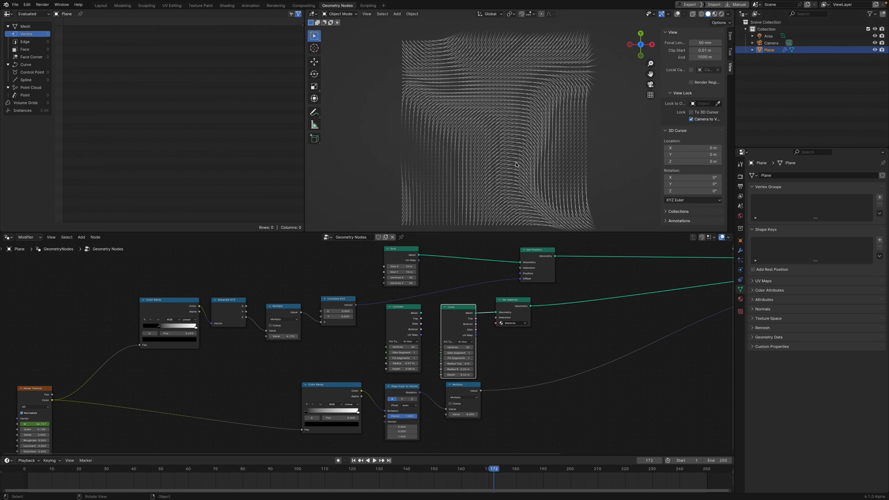
left_click(371, 460)
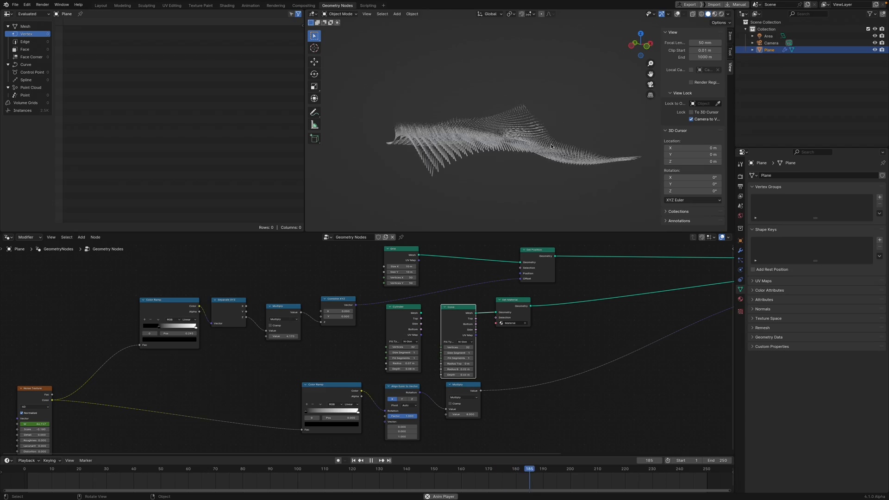